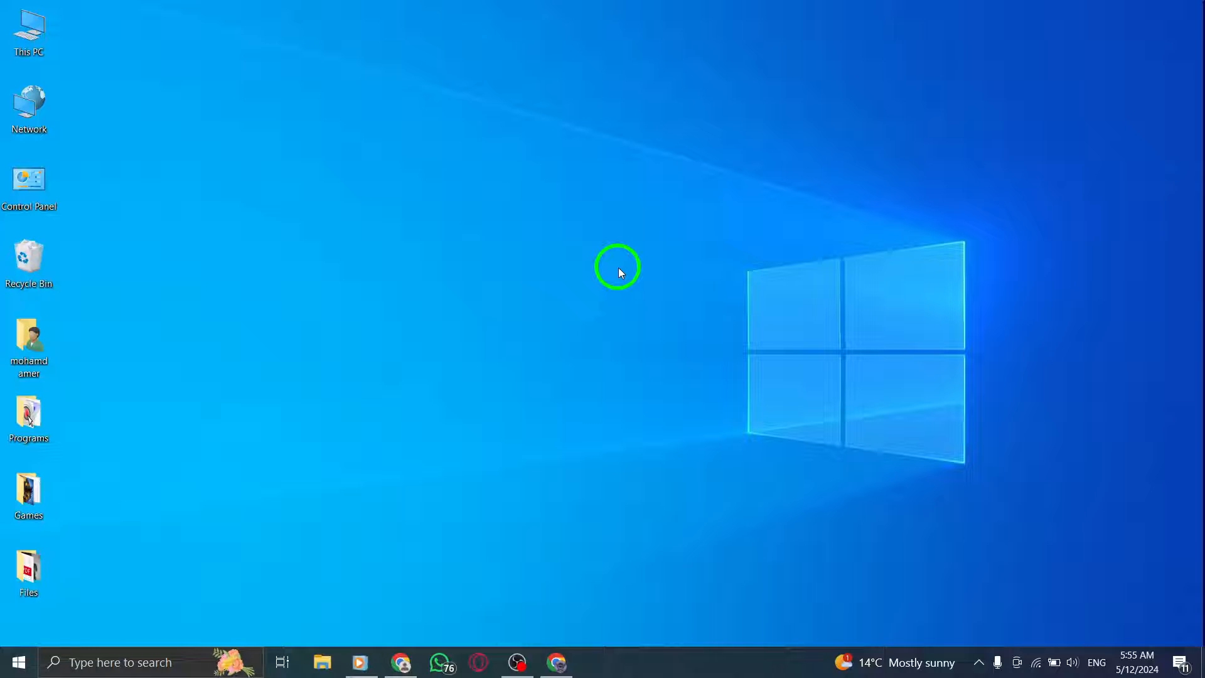
pyautogui.moveTo(617, 287)
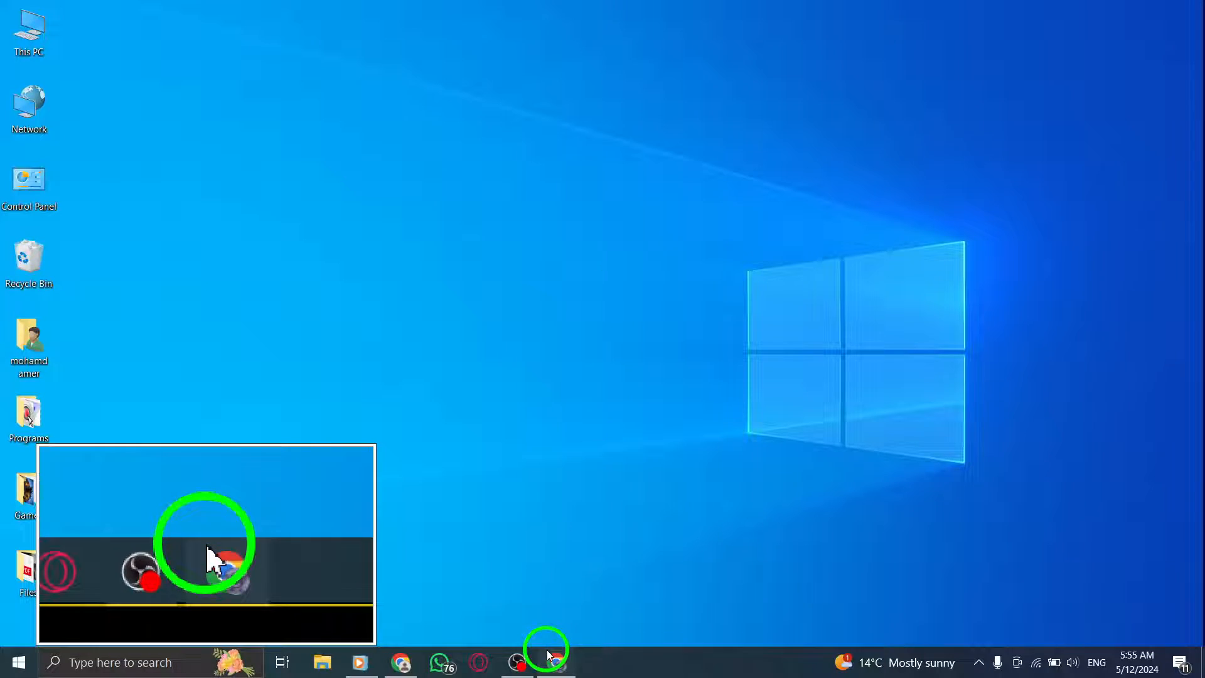
# Step: Show the Messenger chat from the taskbar and open Chrome's three-dot menu
pyautogui.click(557, 662)
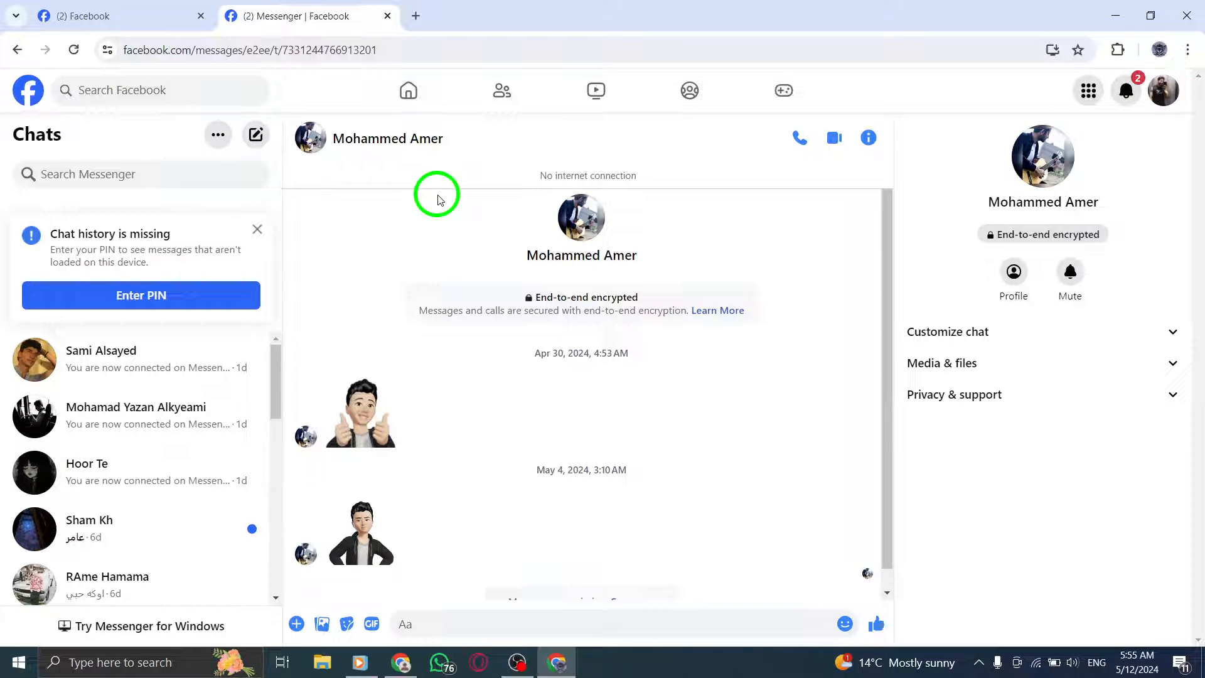
pyautogui.click(1185, 50)
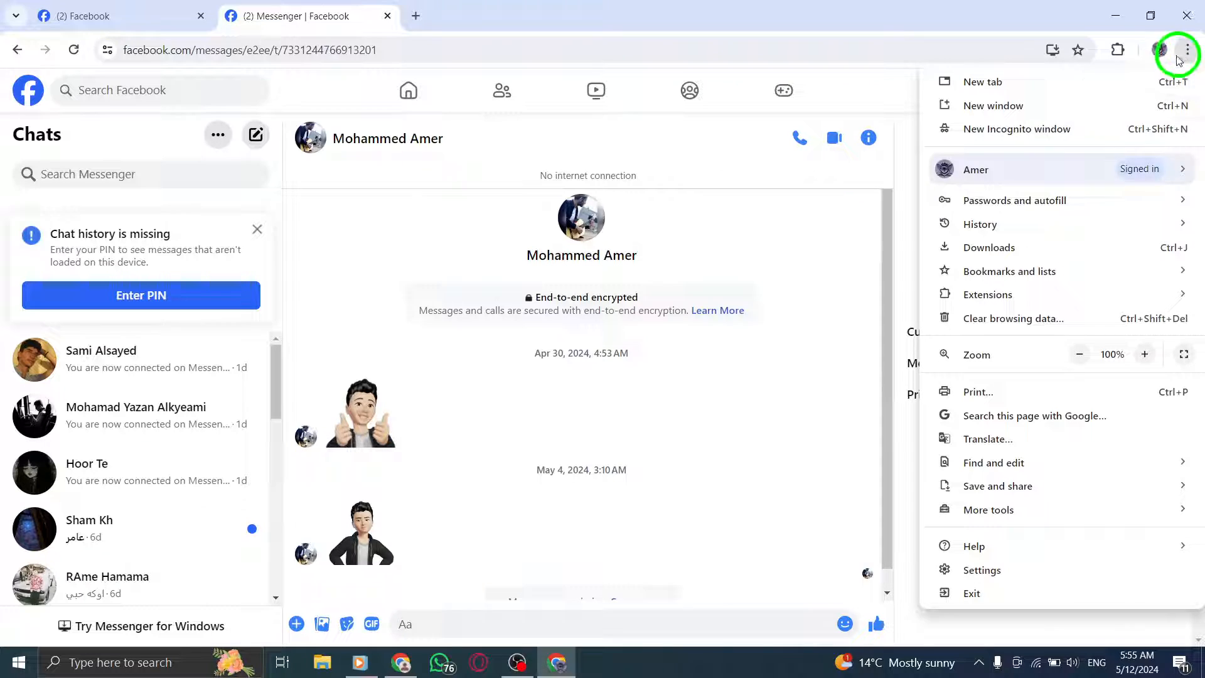
# Step: View Chrome's Clear browsing data dialog, dismiss it, and close the Settings tab
pyautogui.click(1013, 318)
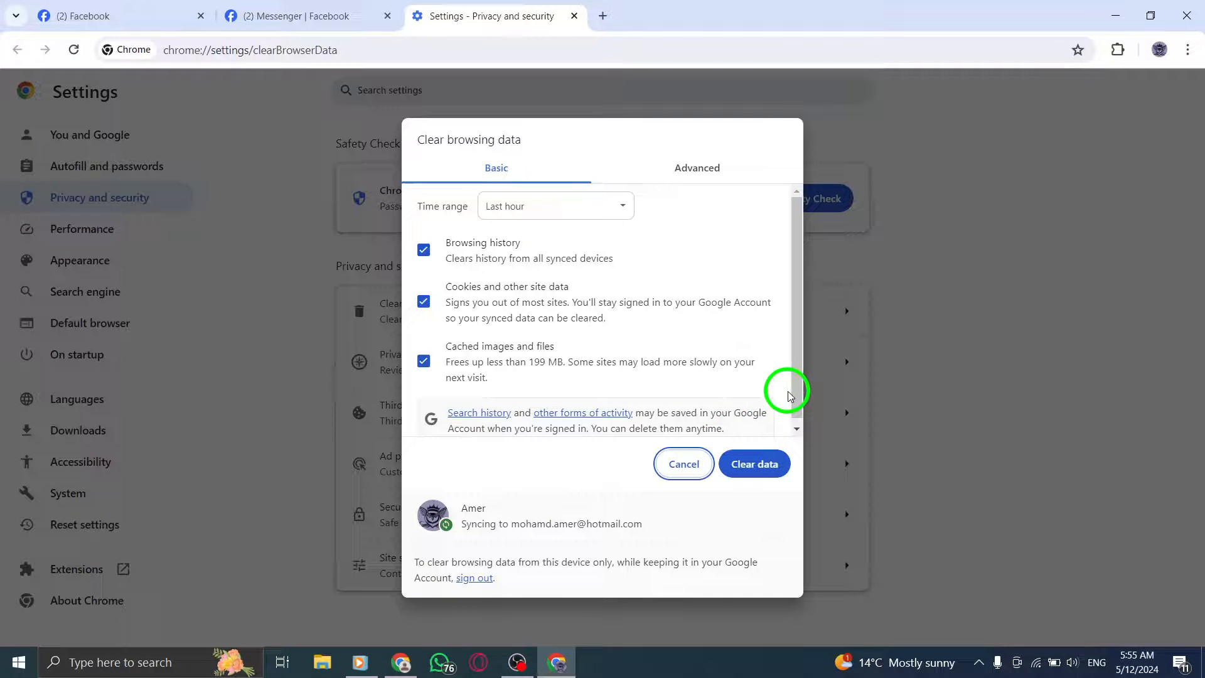
pyautogui.click(682, 464)
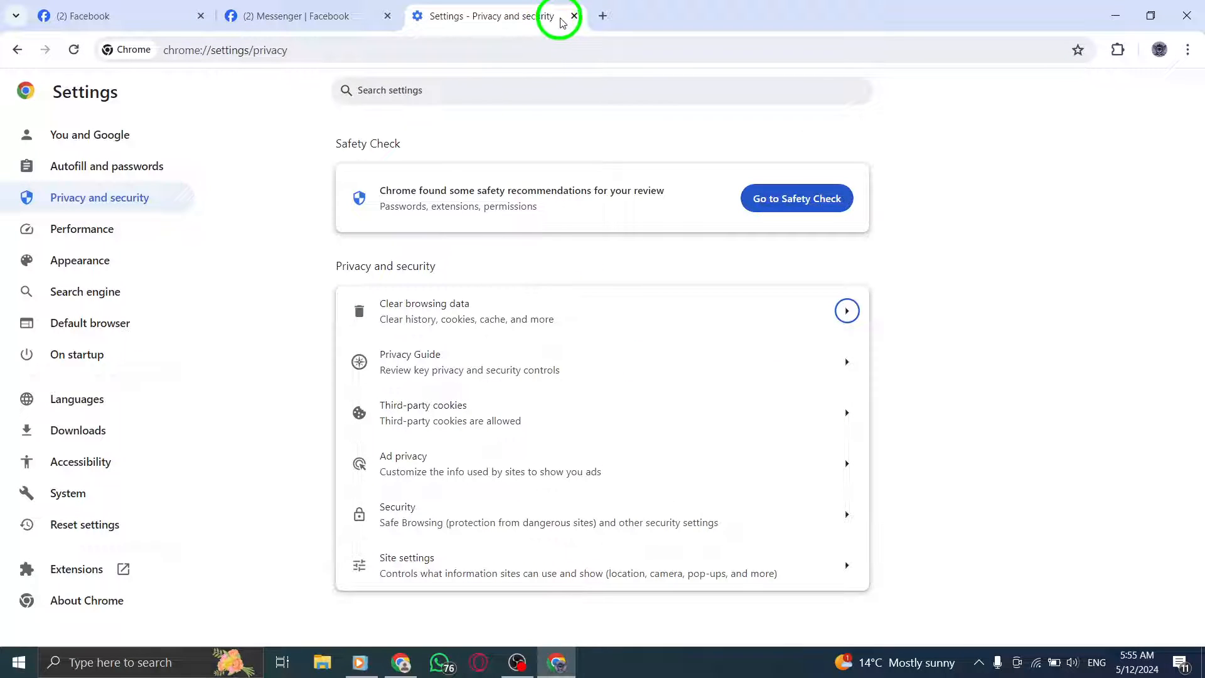
pyautogui.click(573, 15)
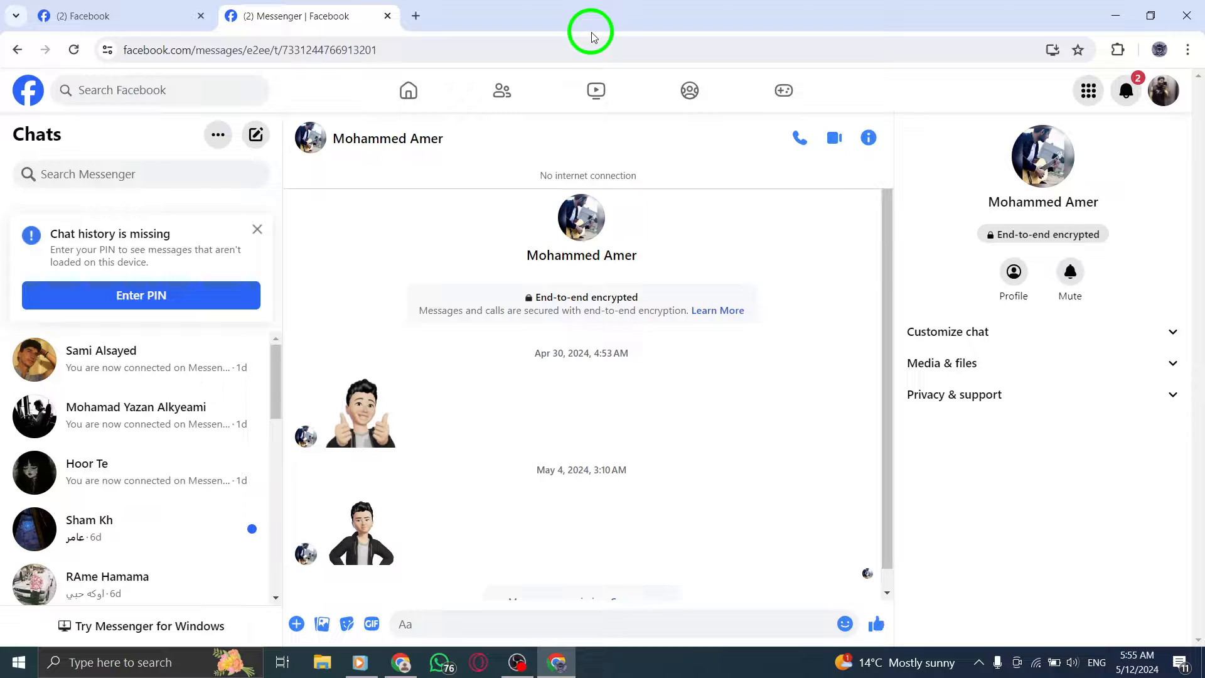
pyautogui.click(1163, 90)
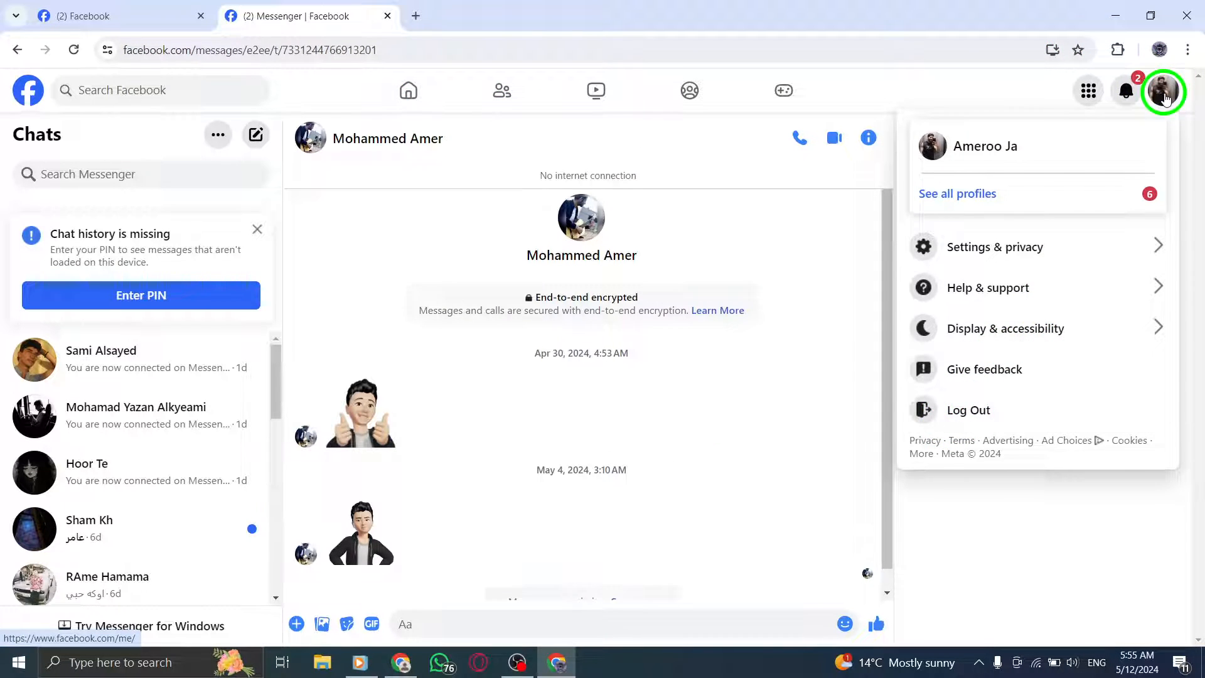
pyautogui.click(867, 138)
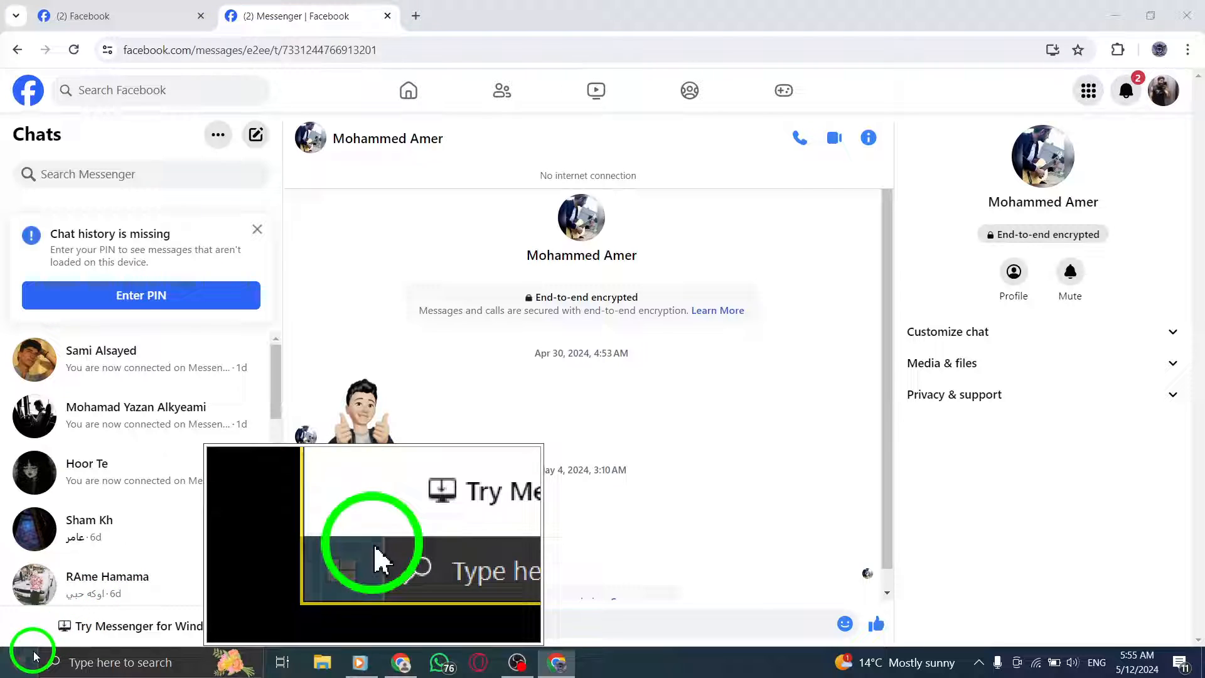
pyautogui.click(15, 662)
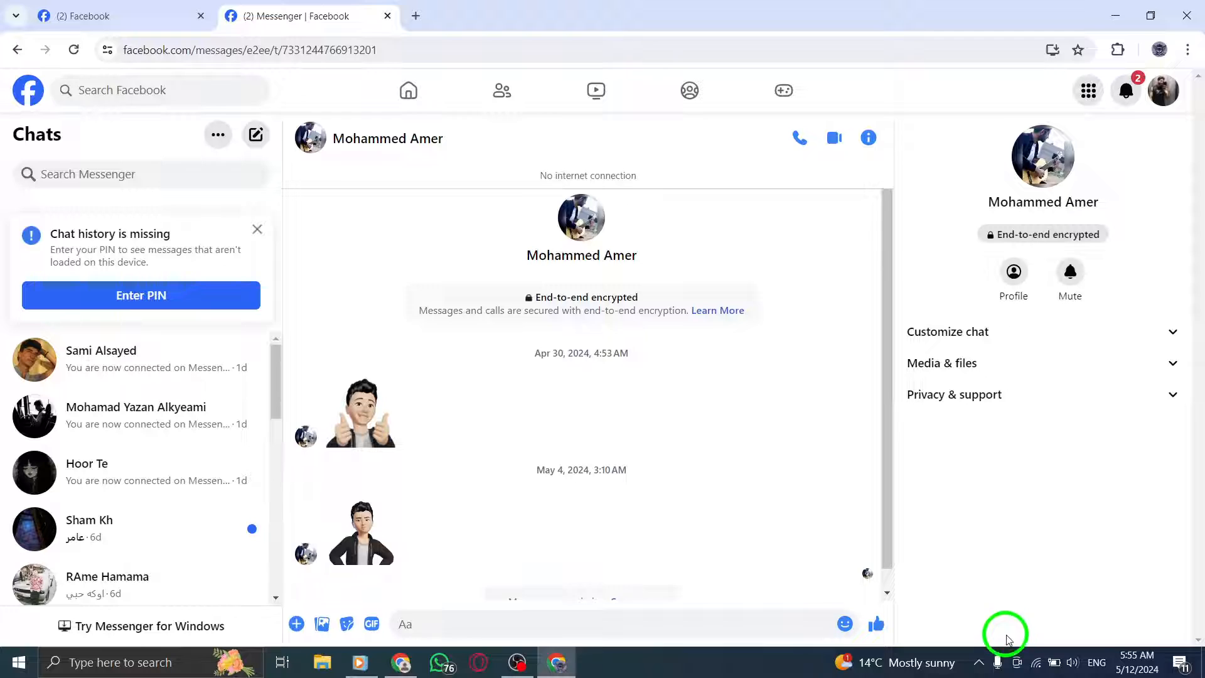
pyautogui.click(1035, 662)
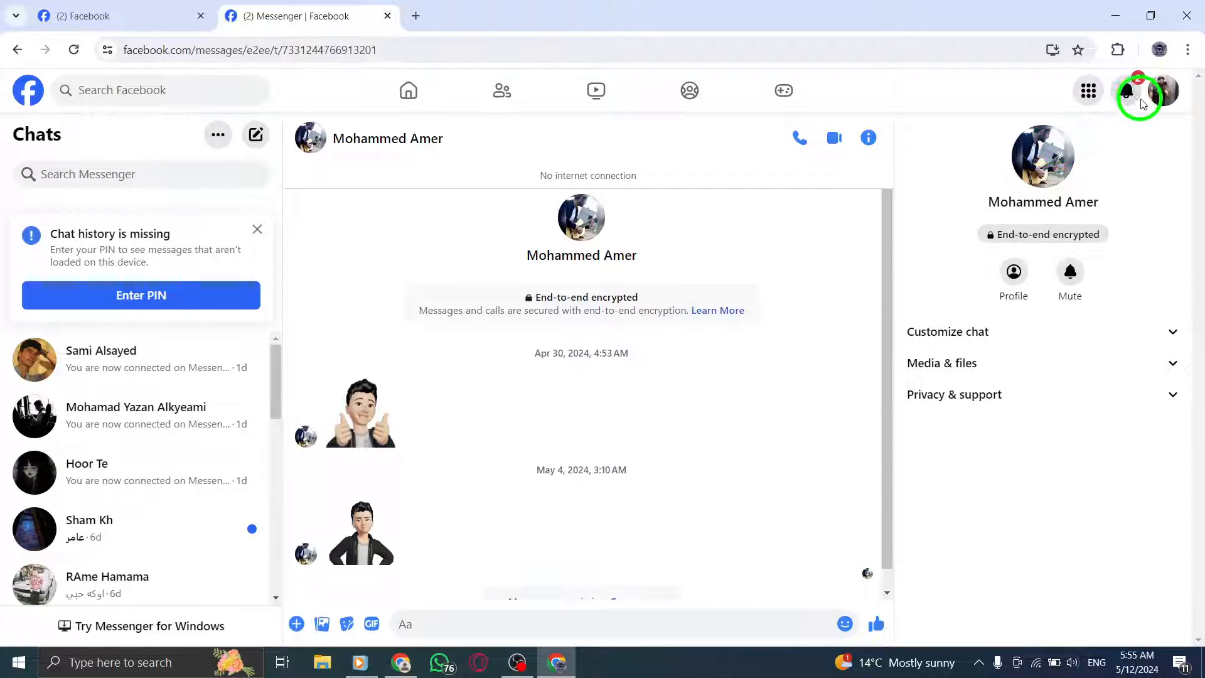
pyautogui.click(1163, 90)
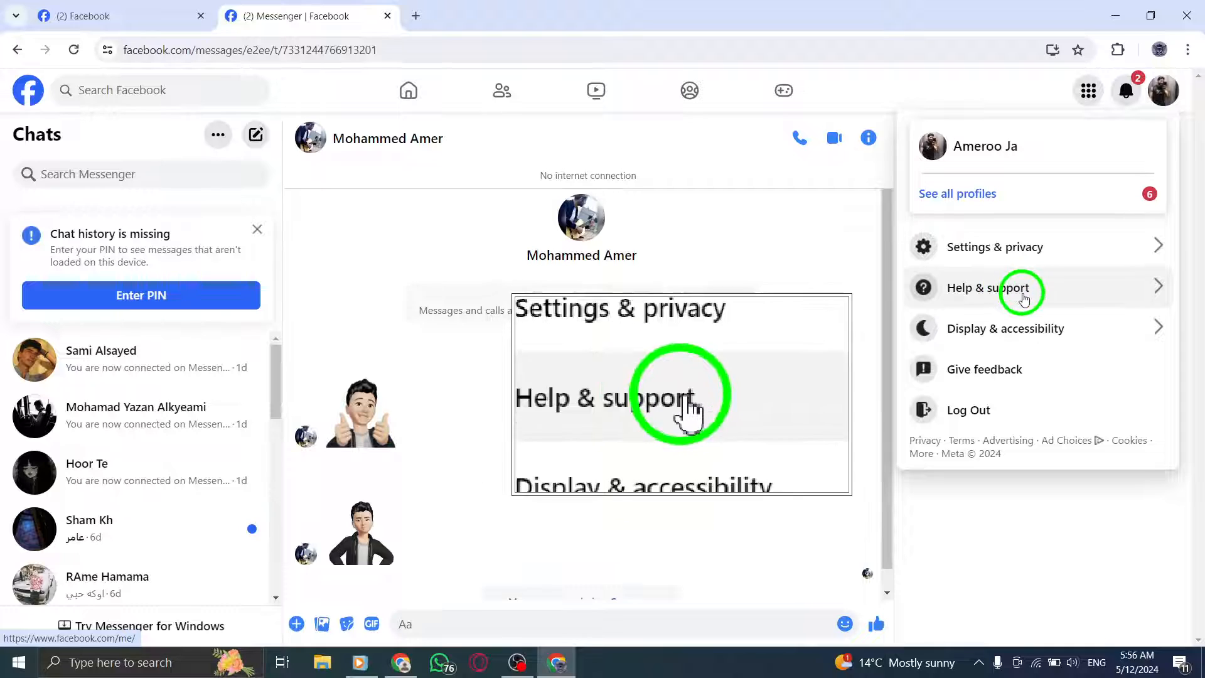
pyautogui.click(867, 138)
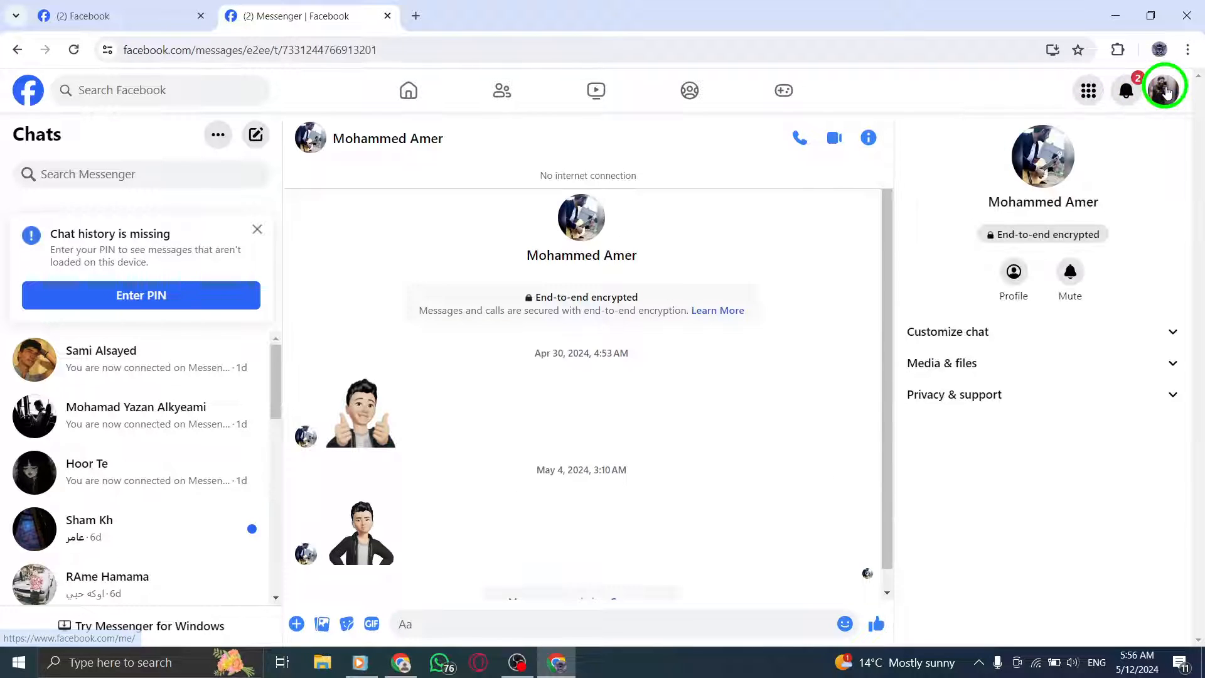
pyautogui.moveTo(1031, 561)
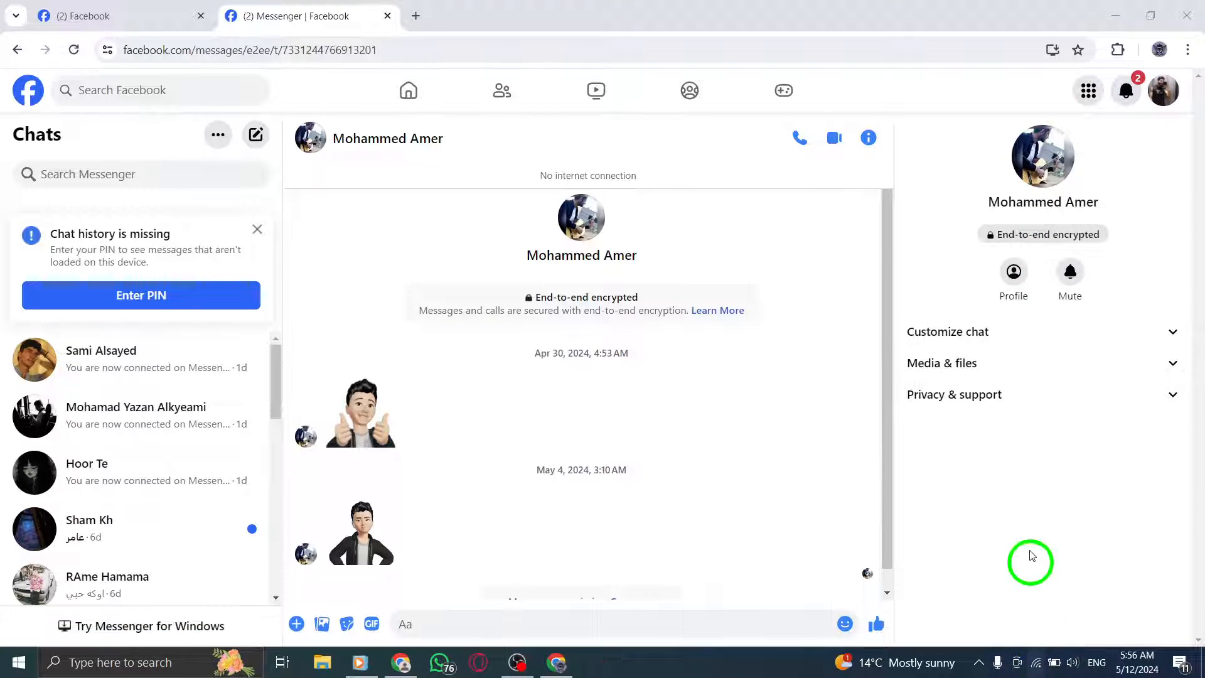
# Step: Minimize the Chrome window with Messenger to leave the Windows desktop showing
pyautogui.click(1055, 663)
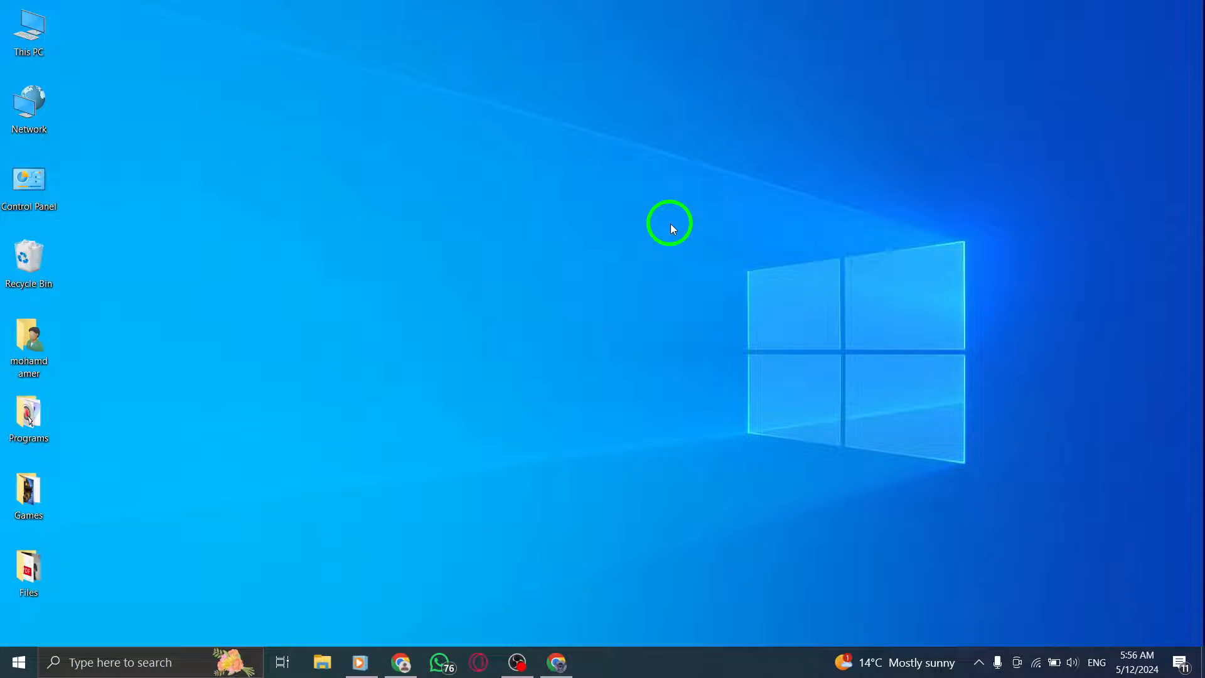
pyautogui.moveTo(679, 257)
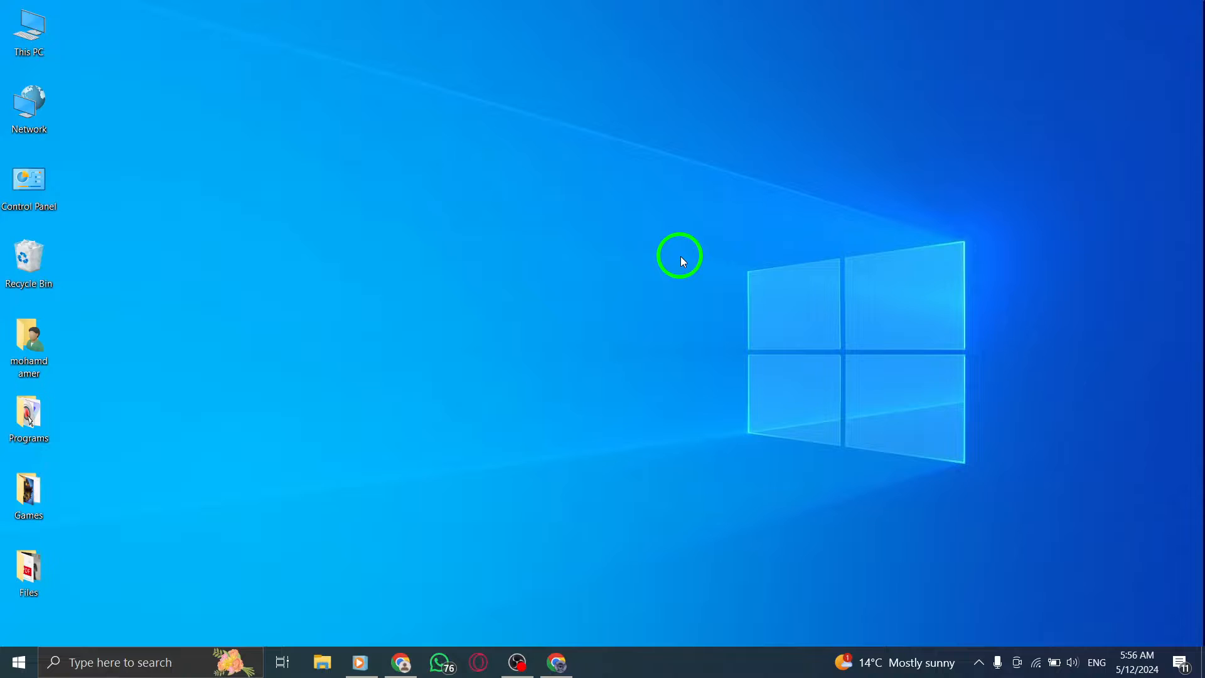